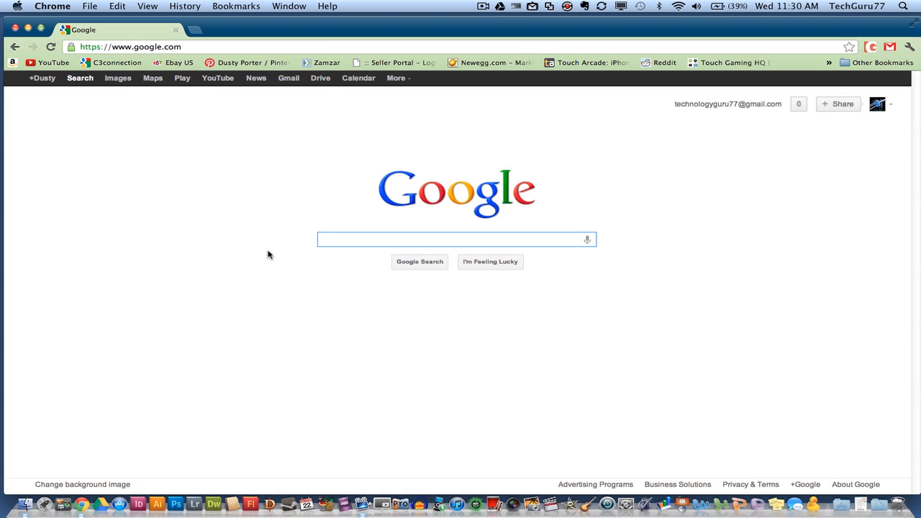
Search Google for 'Wine Bottler' and scroll to the WineBottler result for running Windows programs on OS X.
text(Wine Botter)
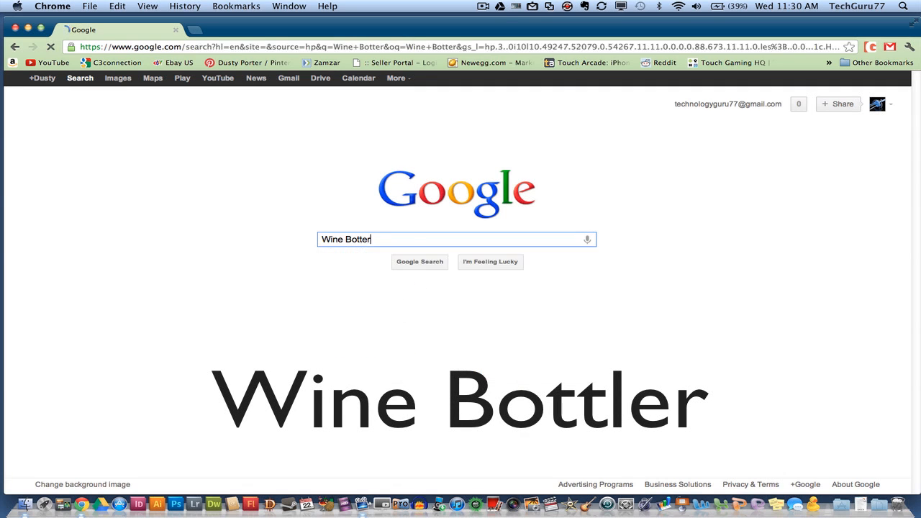
click(420, 262)
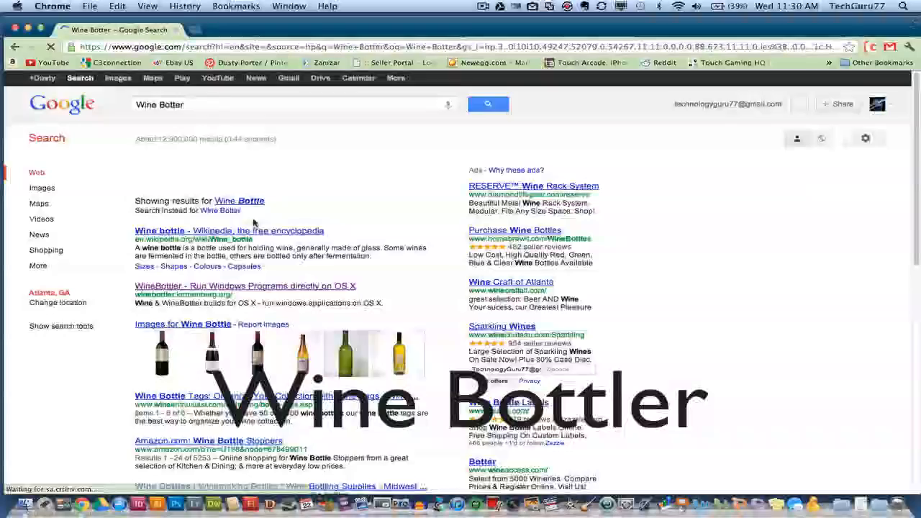
scroll(down, 3)
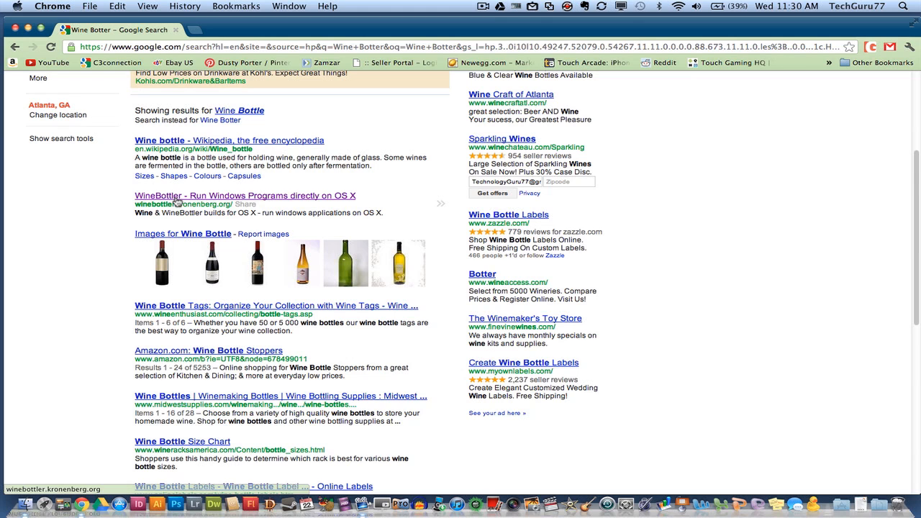
From the WineBottler site, start downloading WineBottlerCombo_1.2.5.dmg for Intel Macs.
click(245, 195)
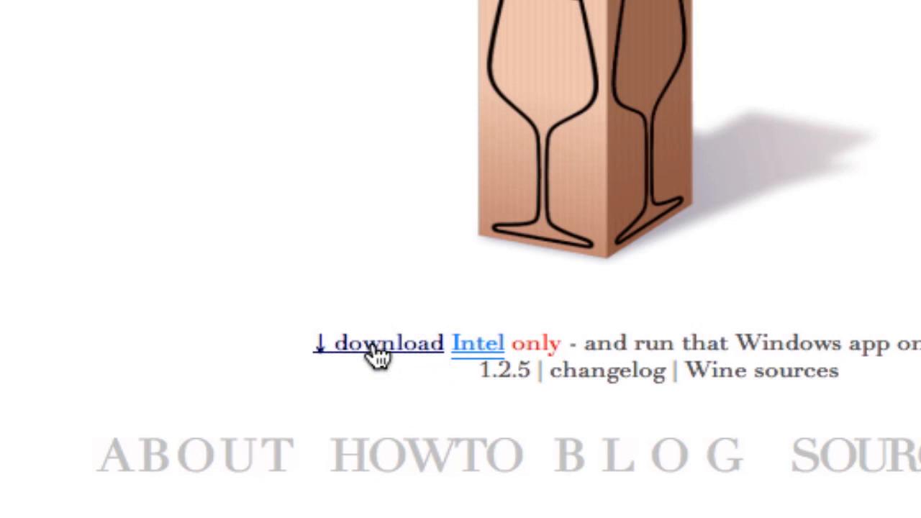
click(377, 343)
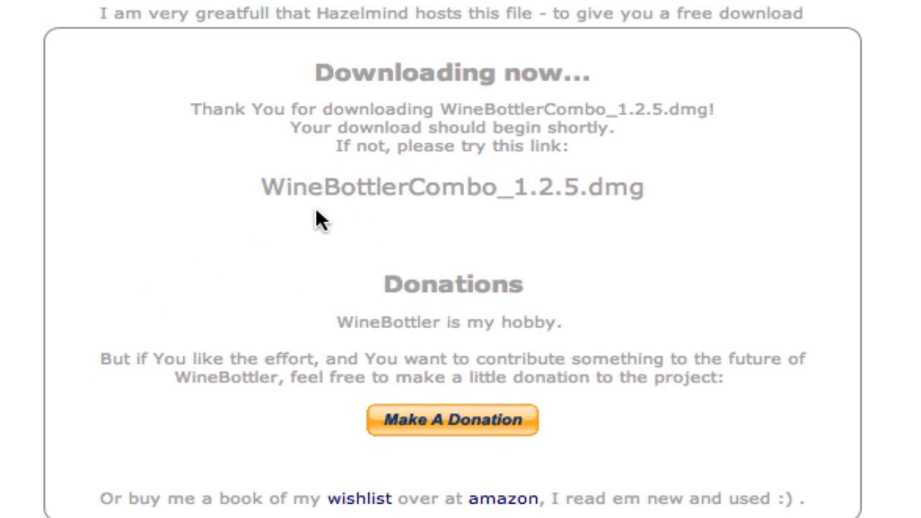
mouse_move(410, 243)
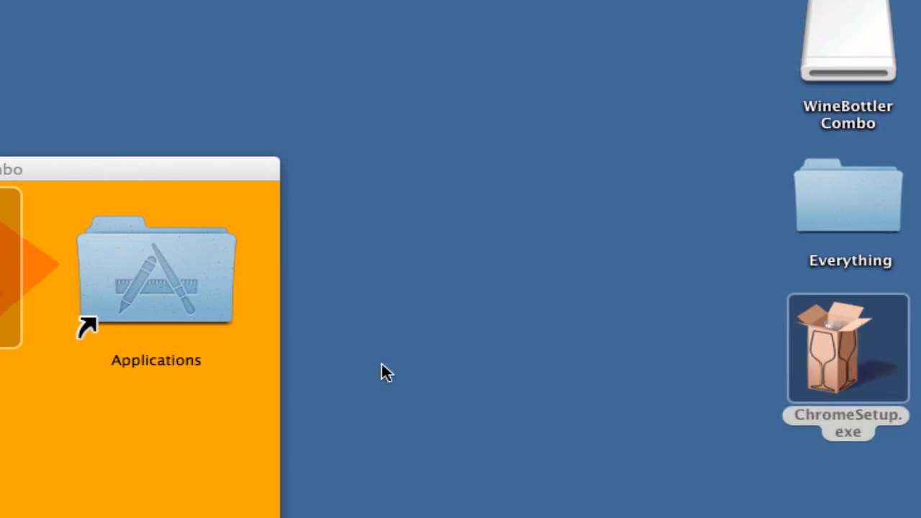
Launch ChromeSetup.exe from the desktop and confirm the Internet-download security warning.
double_click(848, 350)
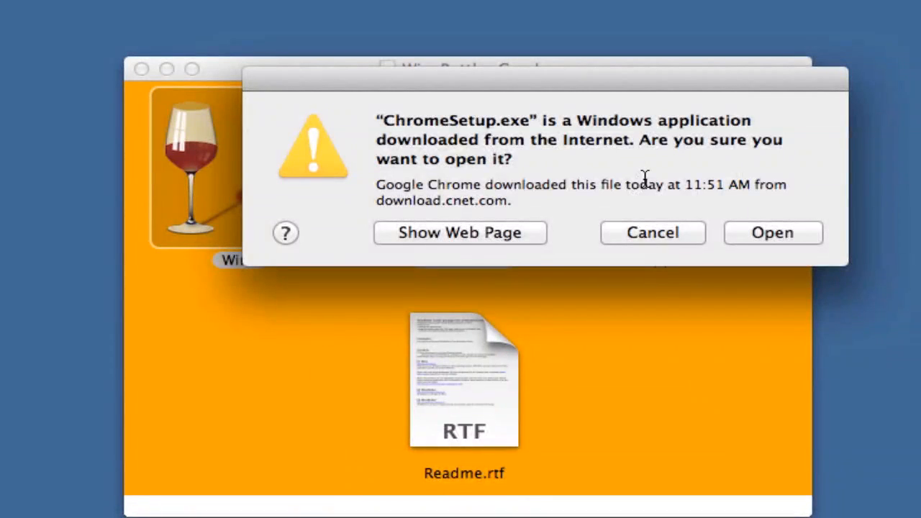
mouse_move(630, 179)
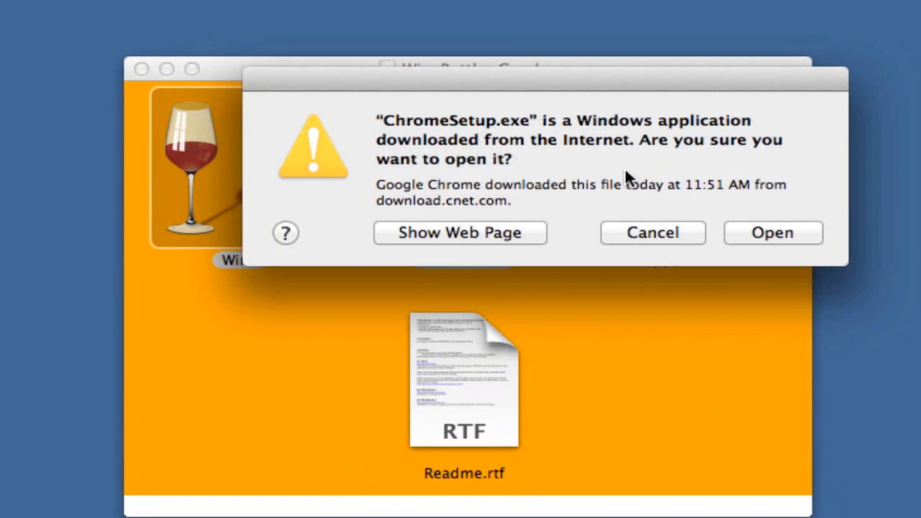
mouse_move(650, 176)
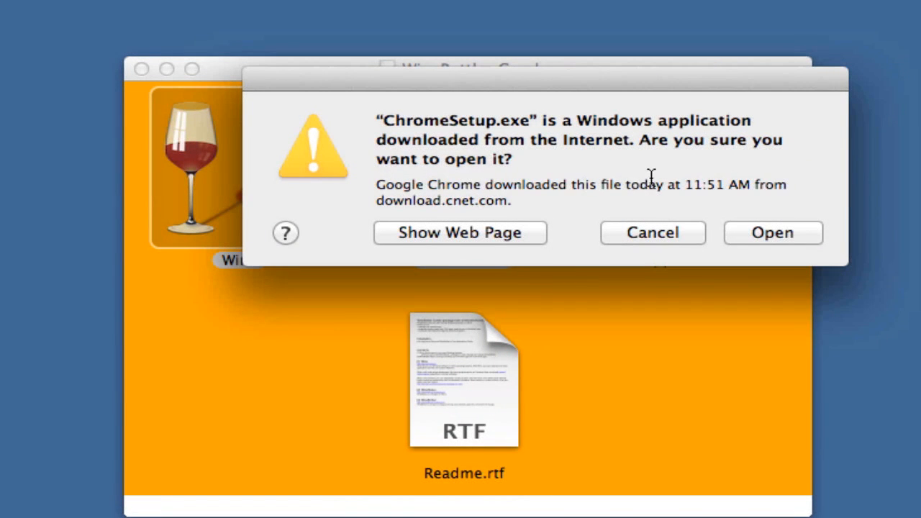
click(771, 234)
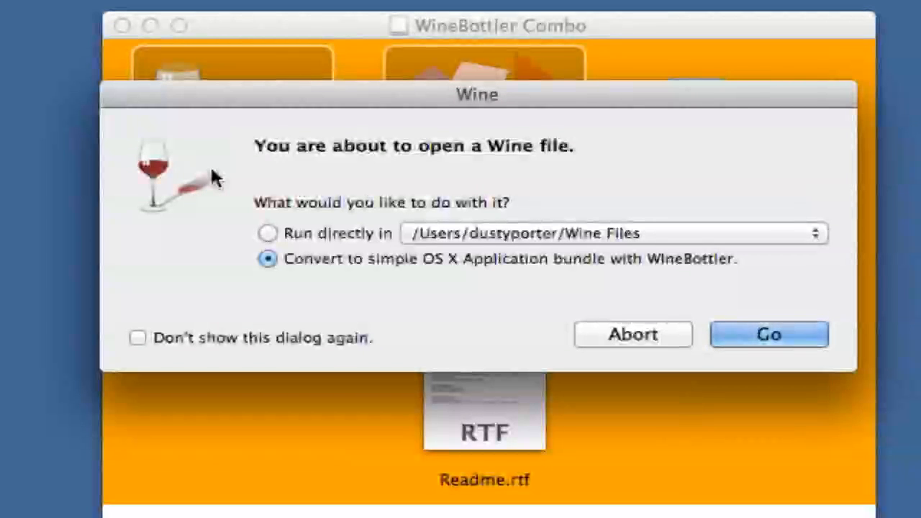
mouse_move(223, 208)
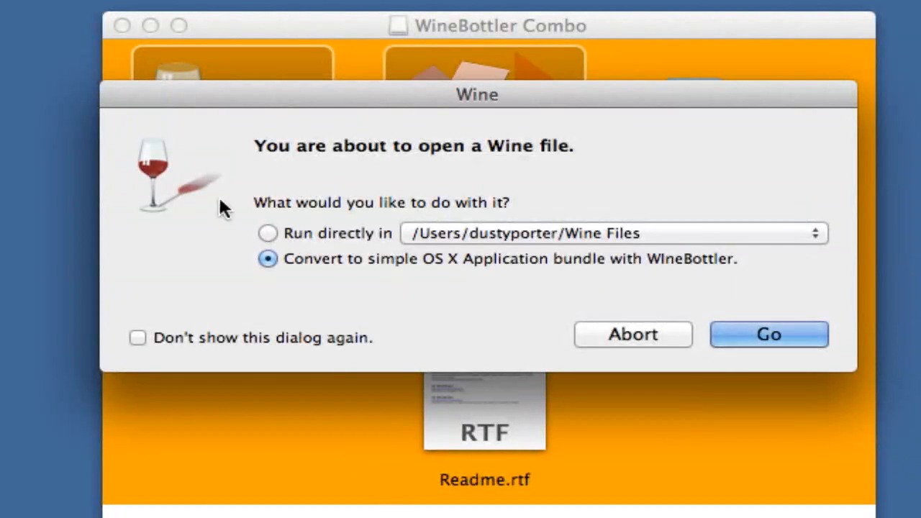
mouse_move(741, 129)
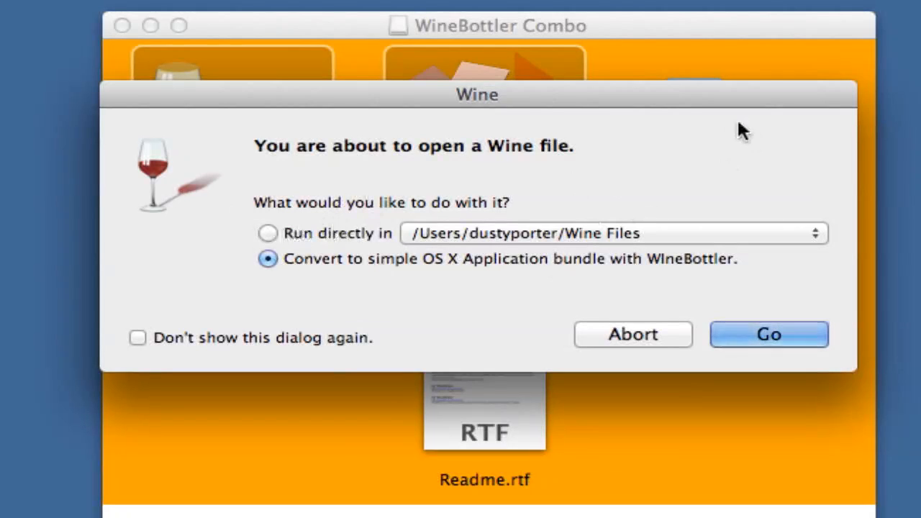
mouse_move(460, 295)
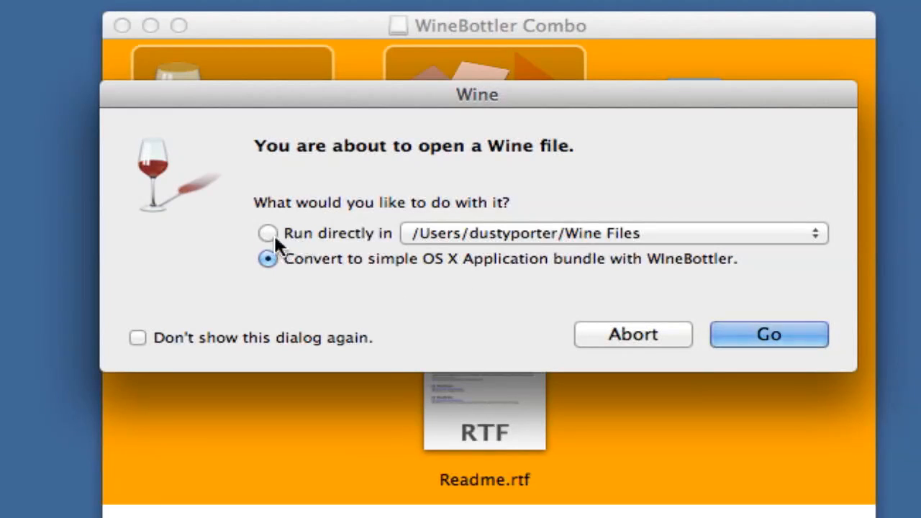
Choose 'Run directly in' so ChromeSetup.exe runs in the Wine Files folder instead of being converted.
click(267, 233)
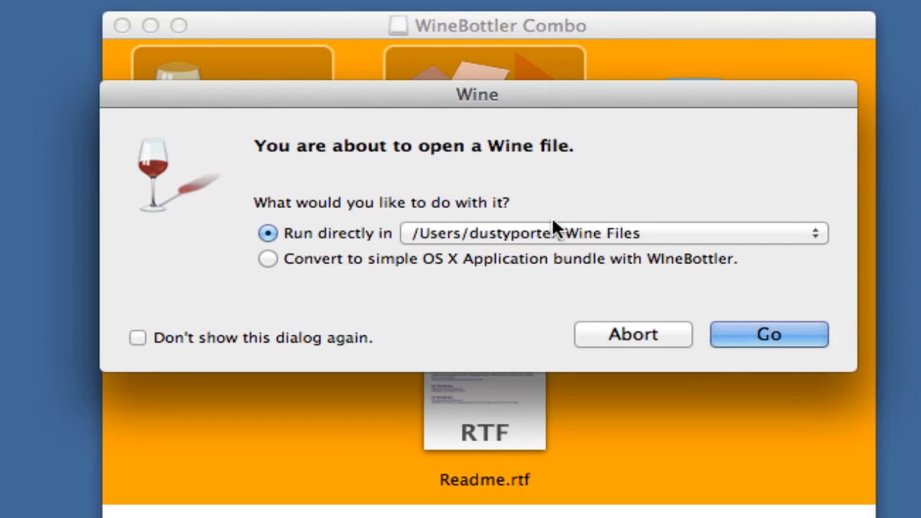
mouse_move(533, 219)
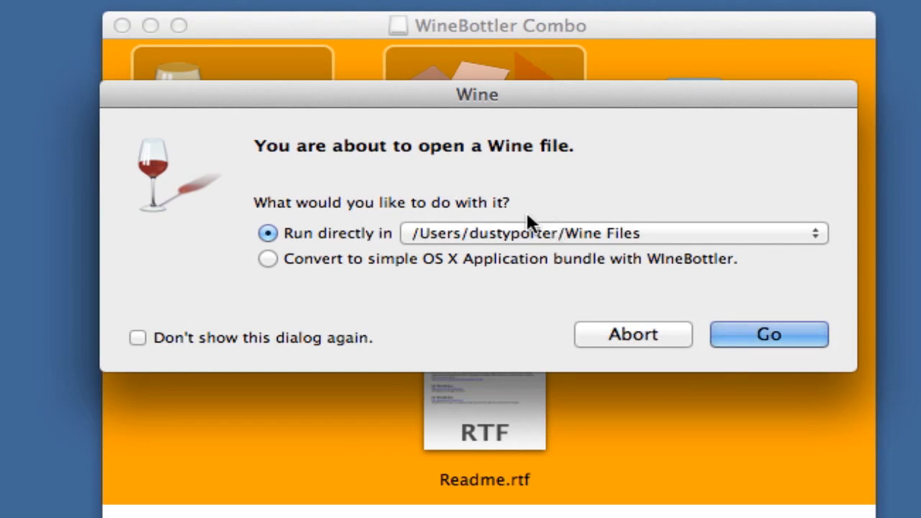
mouse_move(518, 272)
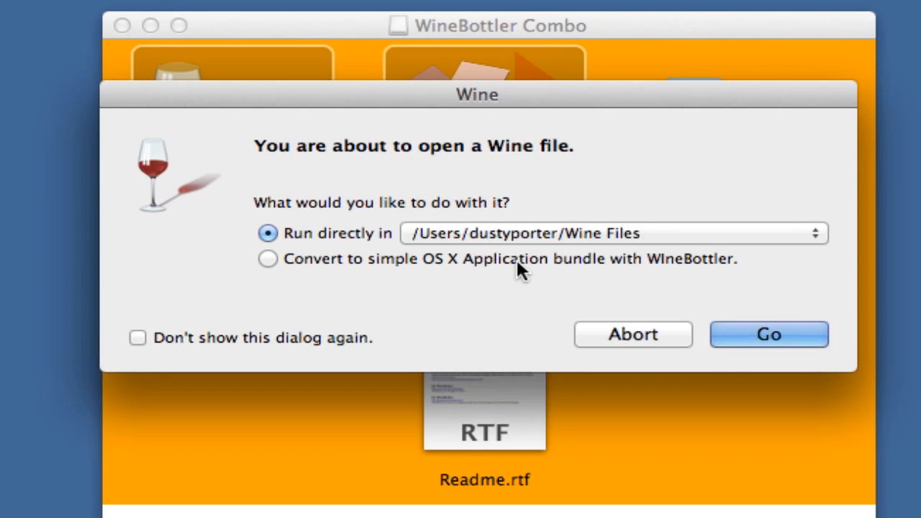
mouse_move(518, 266)
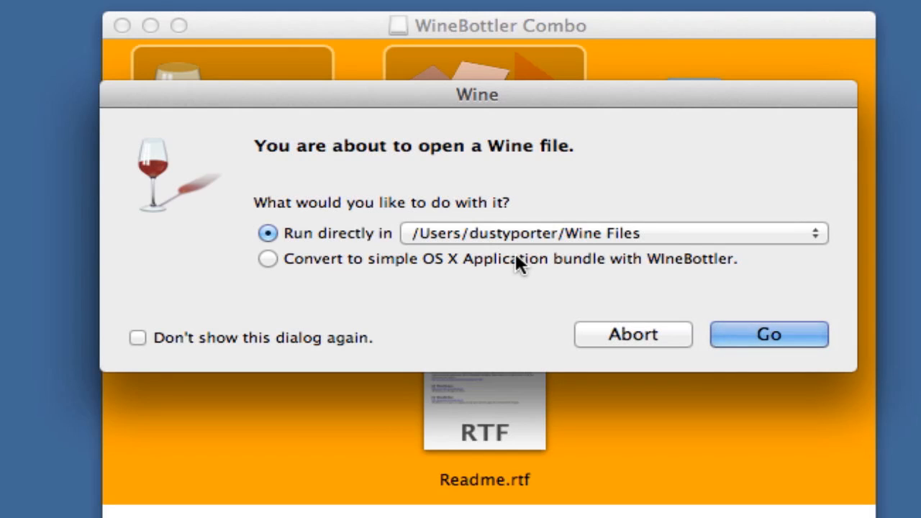
mouse_move(403, 245)
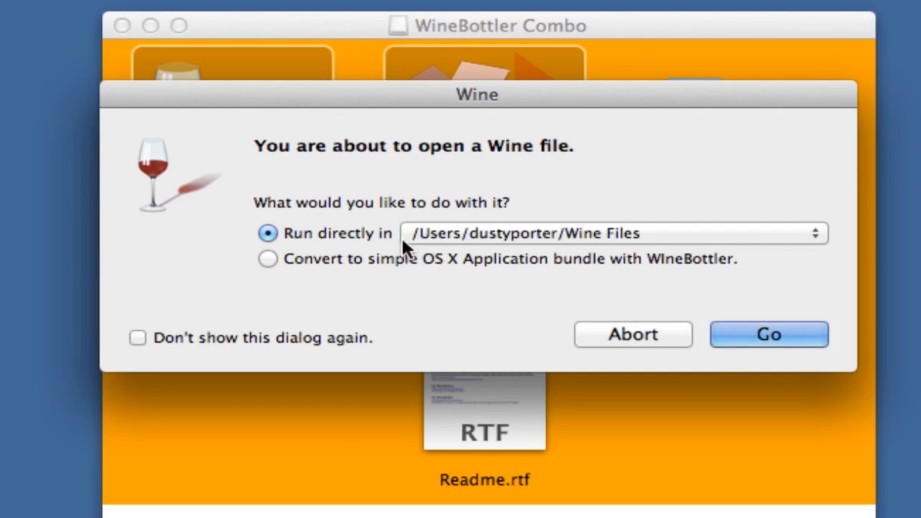
mouse_move(501, 230)
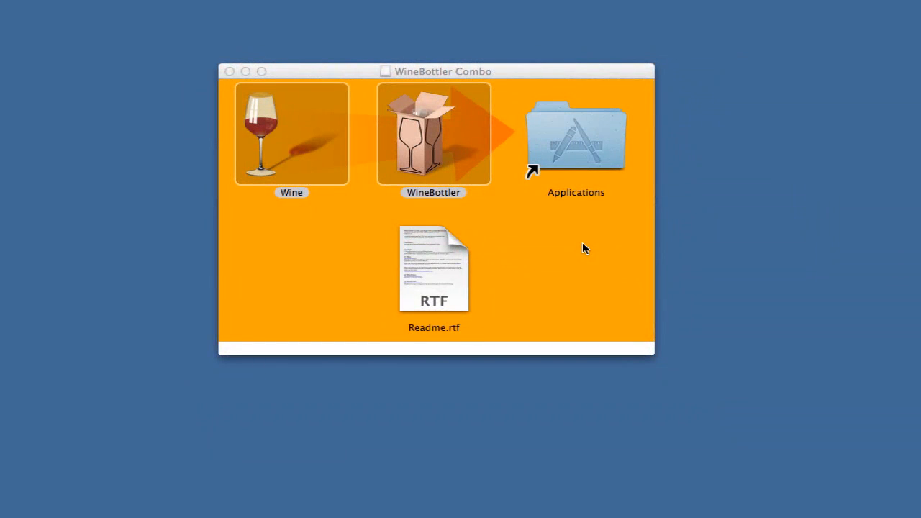
mouse_move(582, 244)
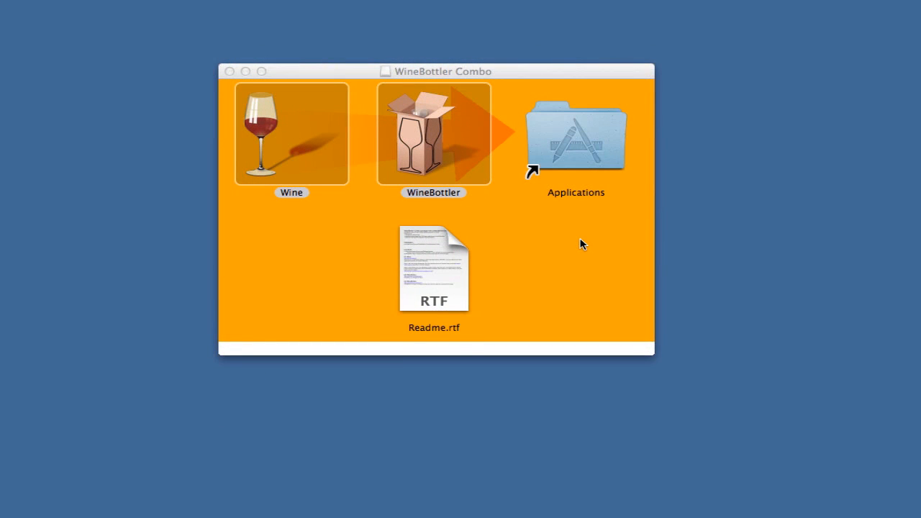
mouse_move(581, 241)
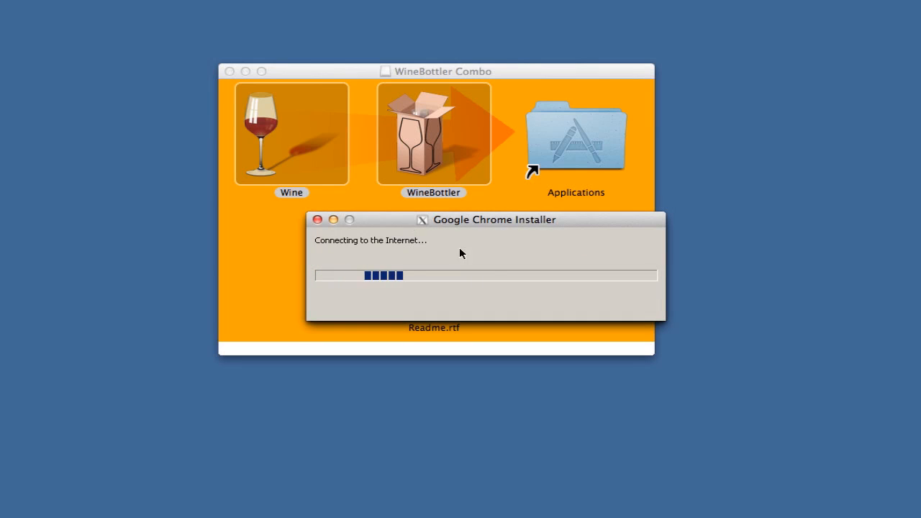
mouse_move(436, 254)
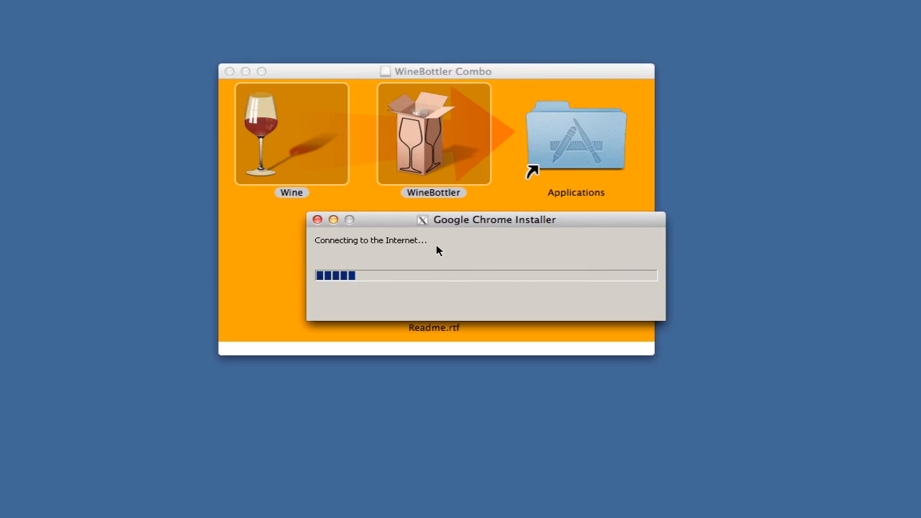
Close the Google Chrome Installer window while it is connecting to the Internet.
click(317, 219)
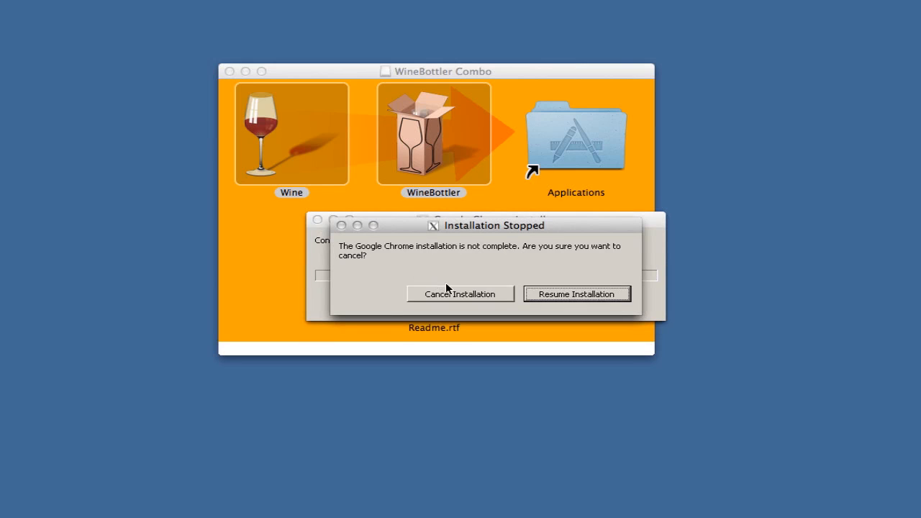
Confirm 'Cancel Installation', leaving only the WineBottler Combo disk image window.
click(461, 294)
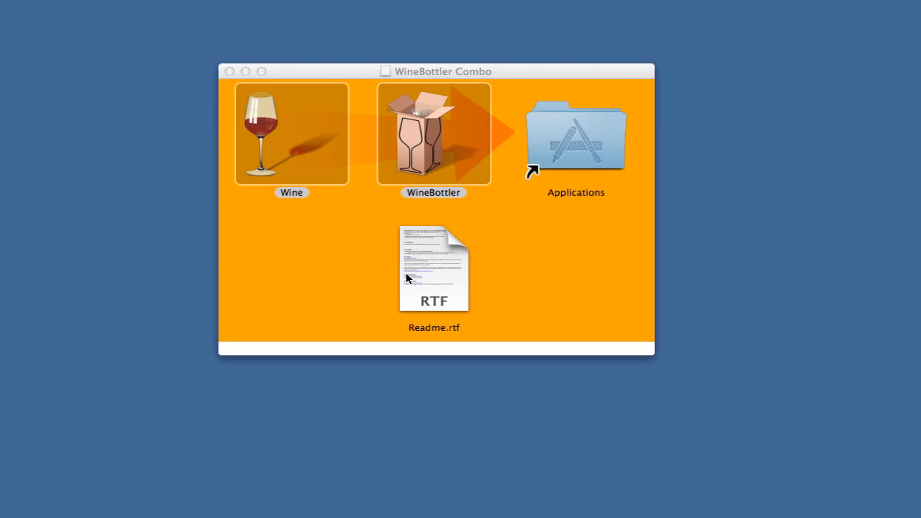
mouse_move(409, 277)
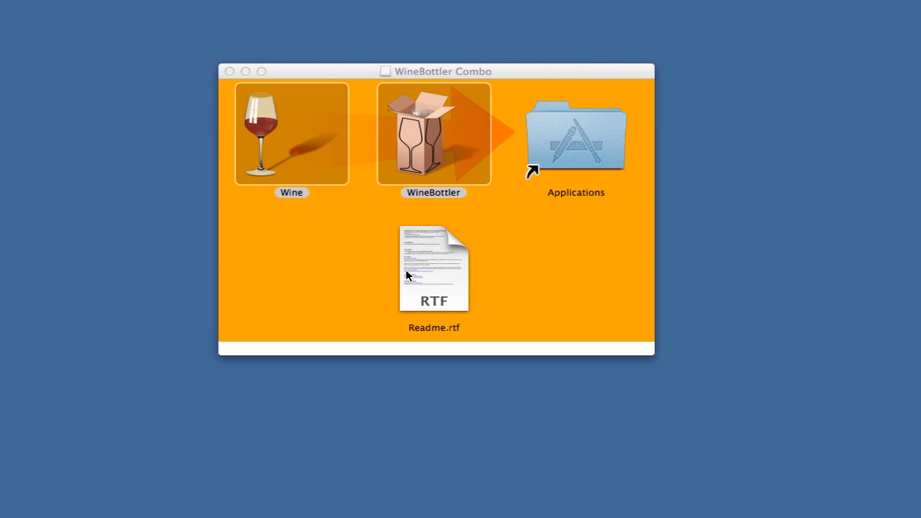